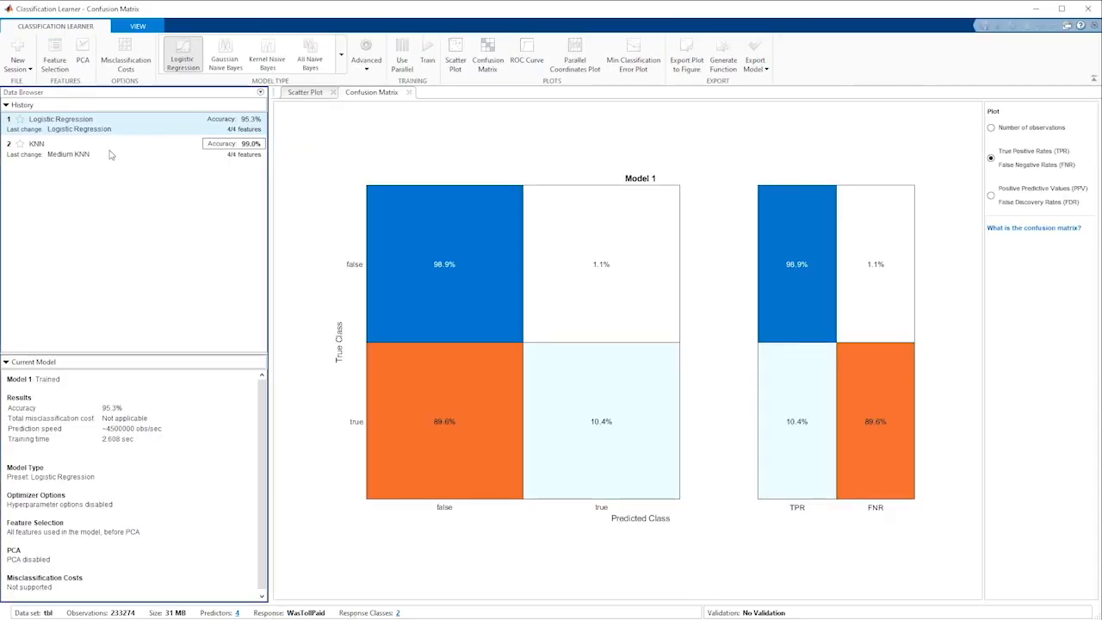
Step: Select Optimizable Ensemble and show its Advanced hyperparameter optimization options
left_click(305, 93)
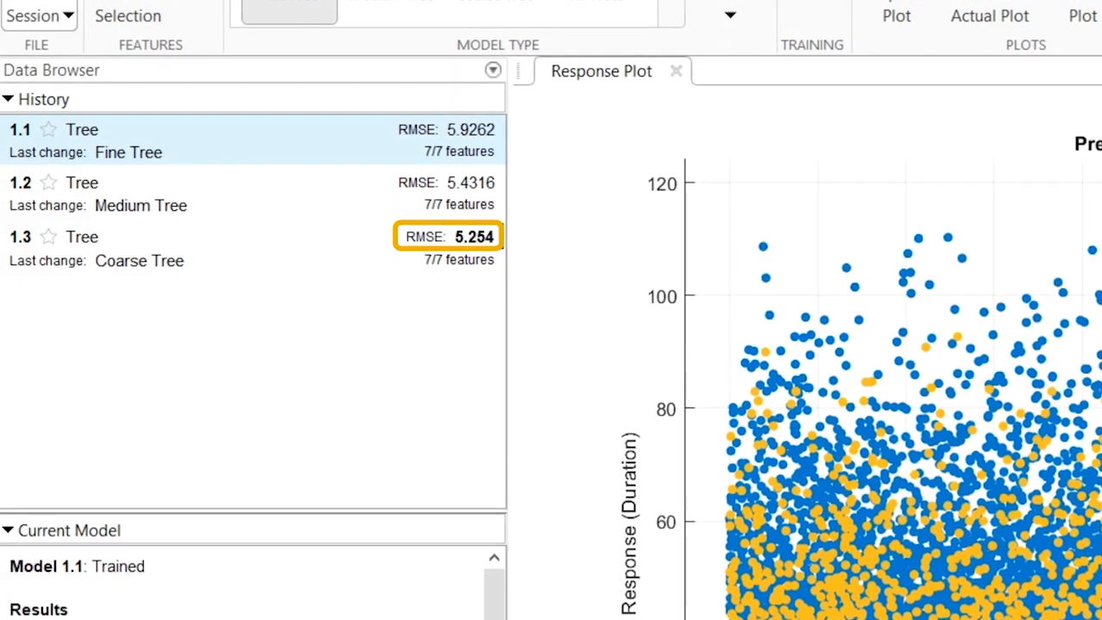
left_click(405, 104)
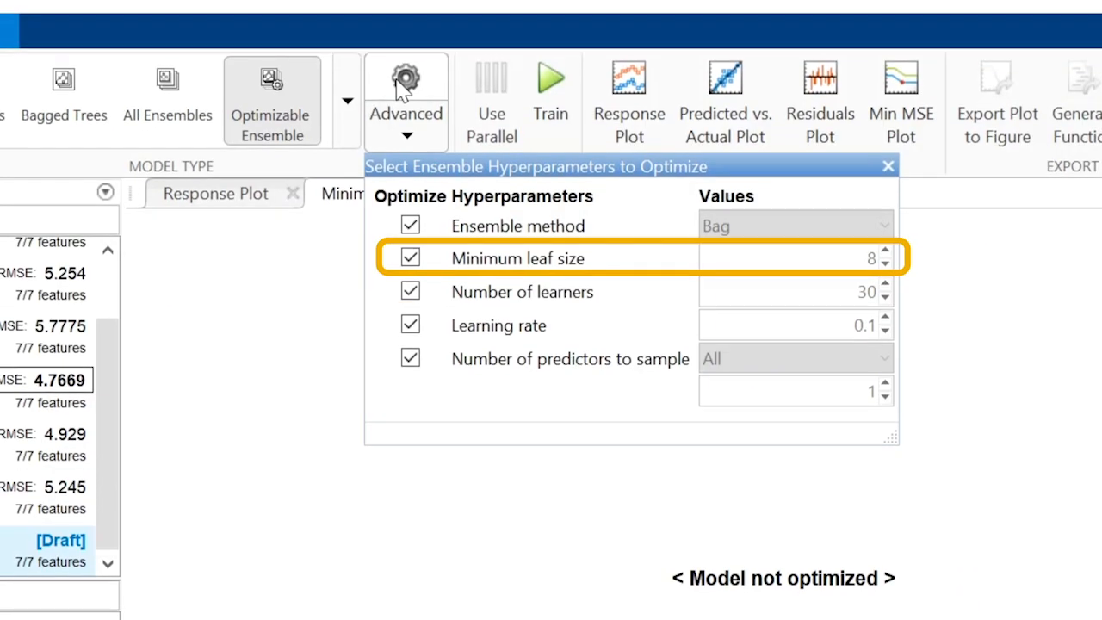